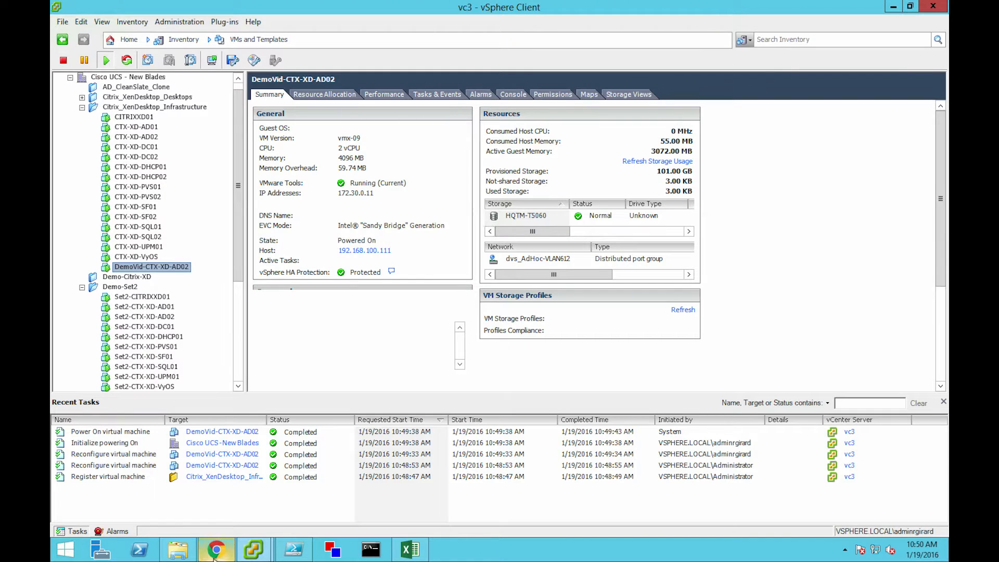
Bring up the Tintri VMstore virtual machine list with its performance figures in Chrome
left_click(151, 267)
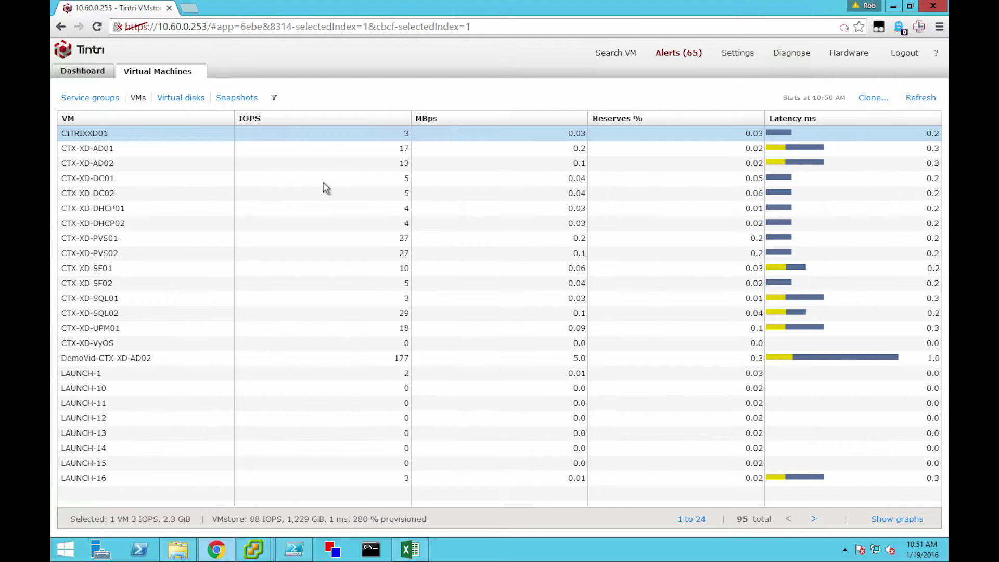
right_click(88, 147)
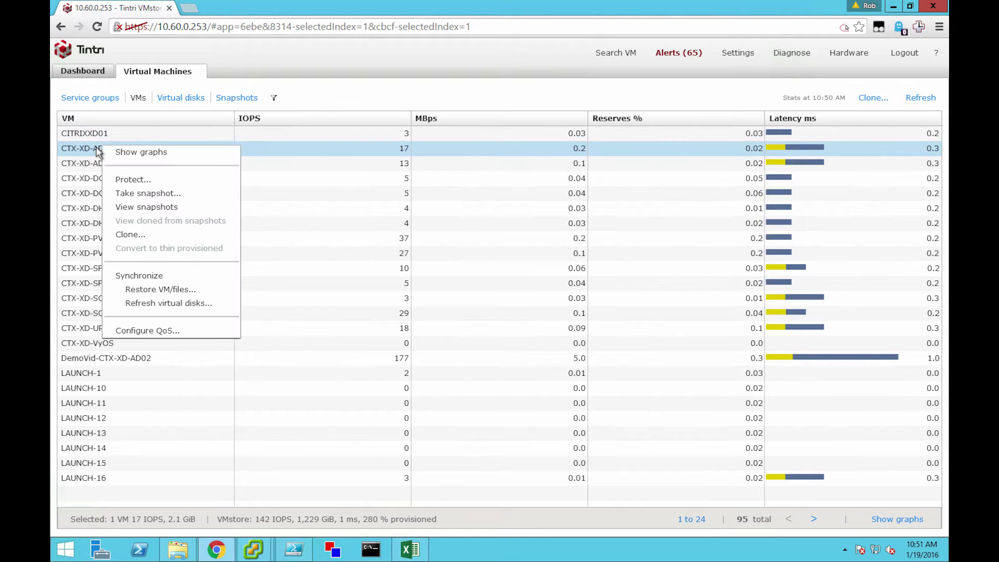
mouse_move(131, 234)
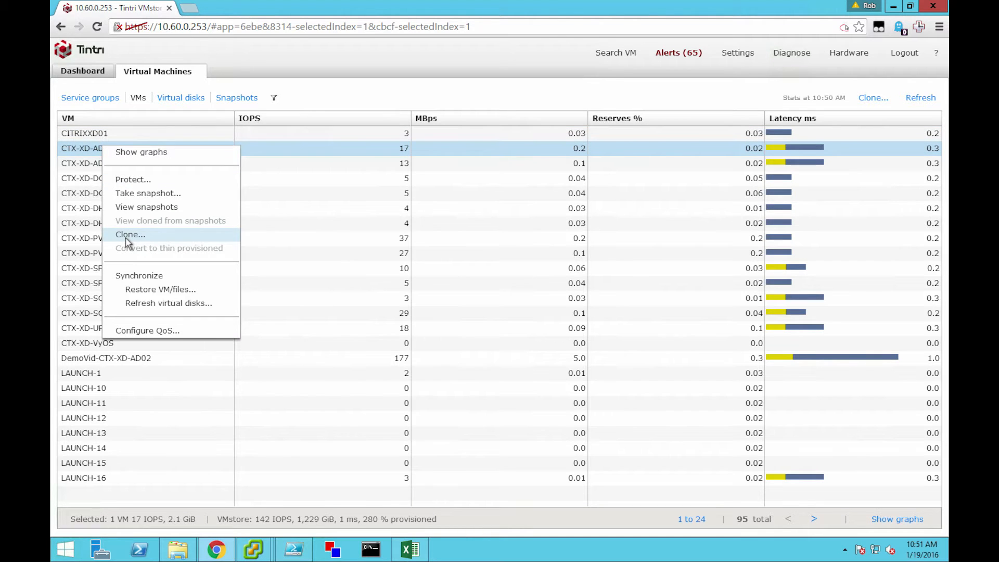
left_click(130, 235)
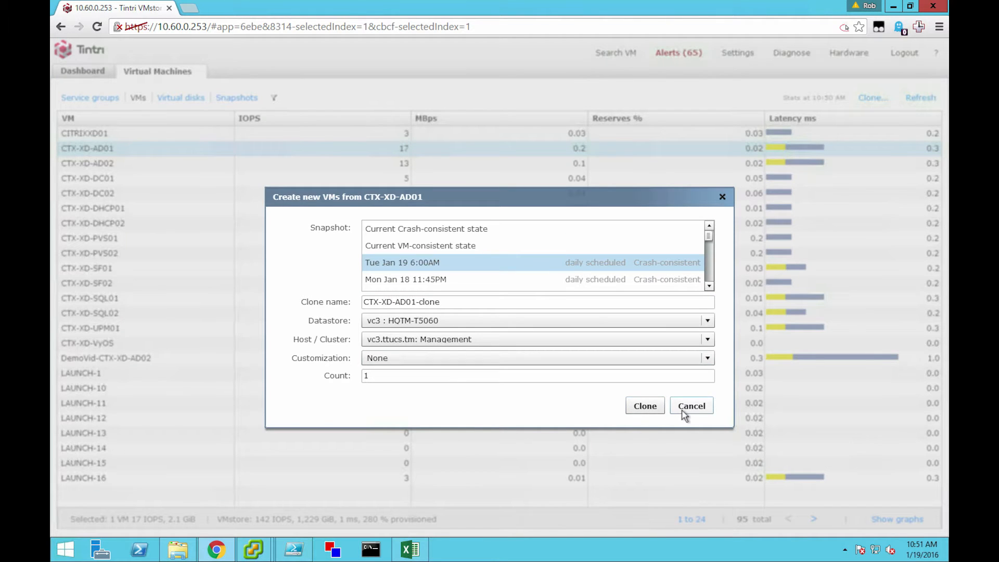
left_click(691, 405)
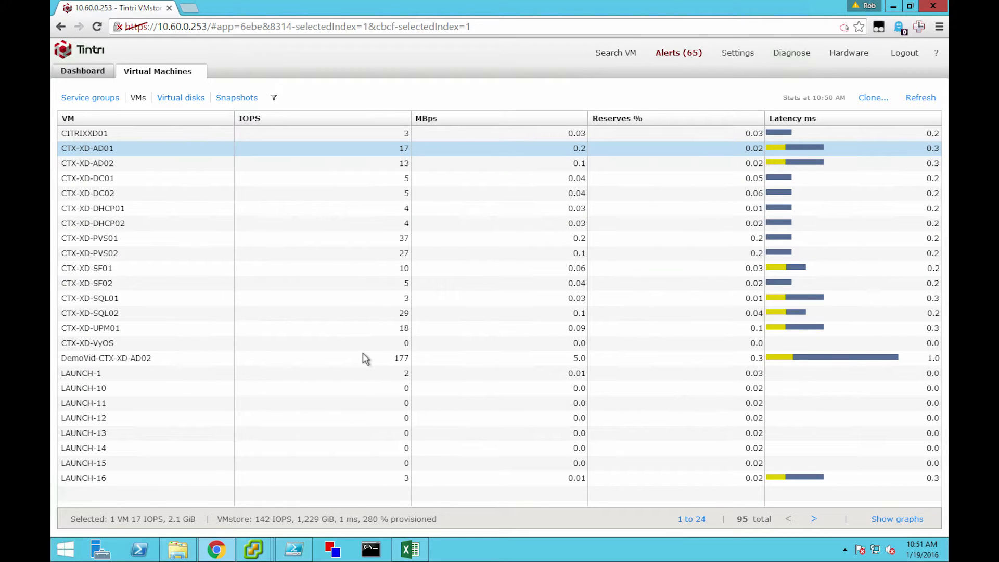
mouse_move(364, 358)
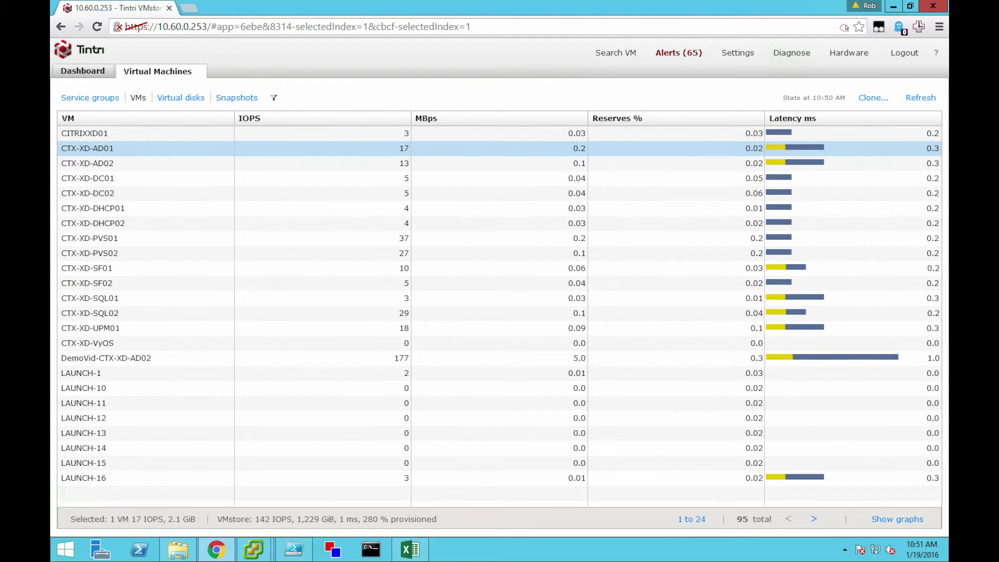
mouse_move(410, 548)
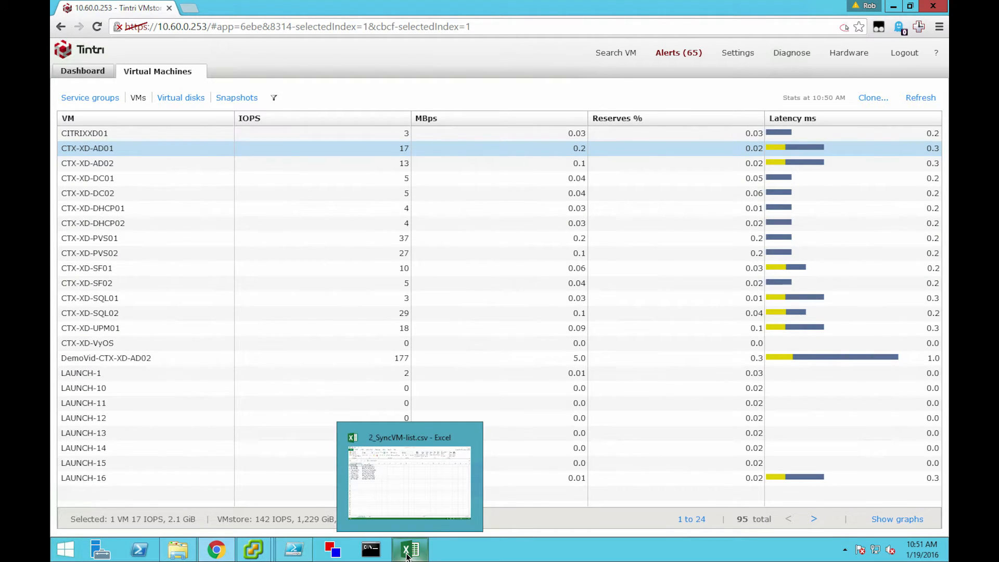
Review 2_SyncVM-list.csv pairing nine CTX VMs with DemoVid- clone names, then minimise Excel
left_click(410, 476)
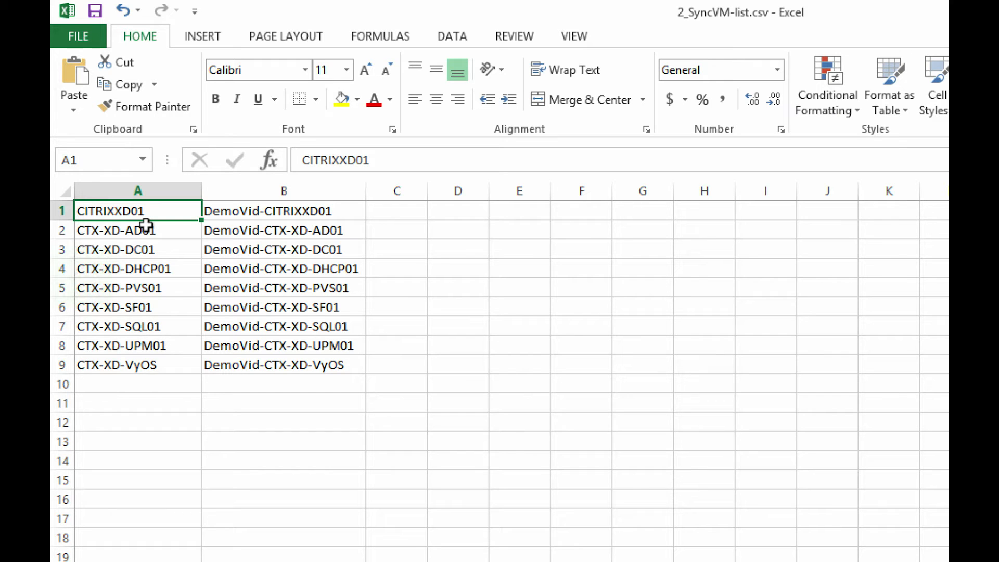
mouse_move(191, 230)
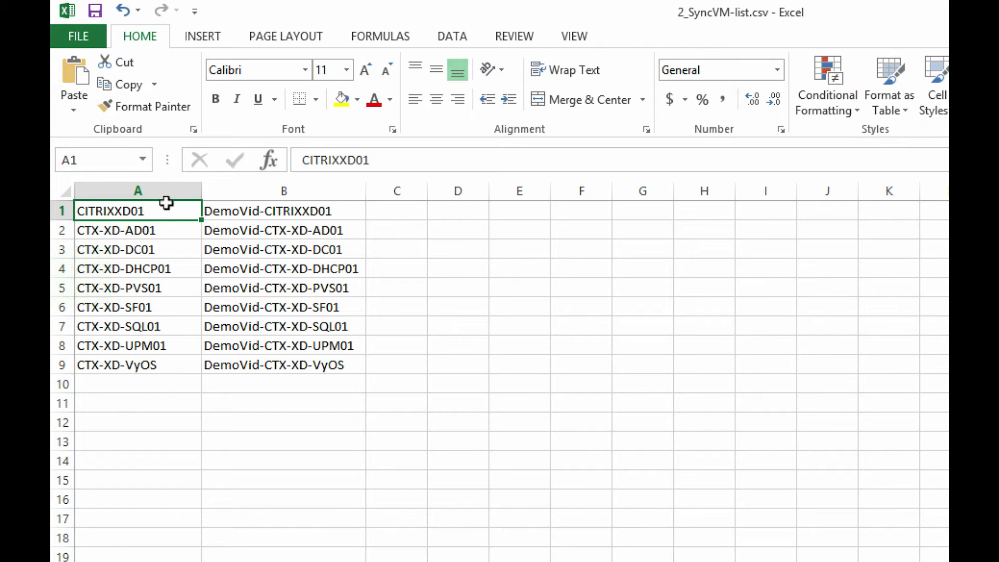
left_click(136, 287)
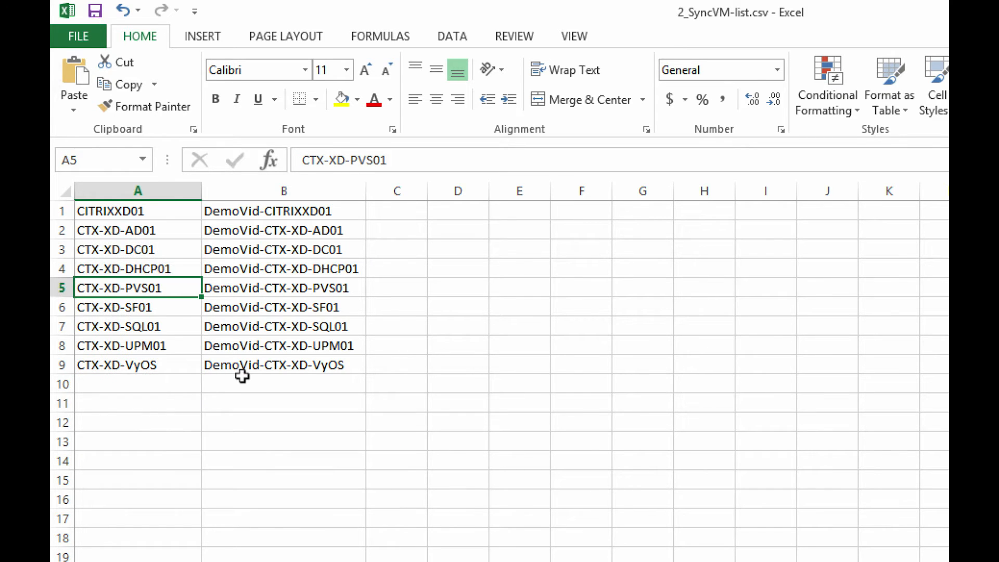
mouse_move(346, 355)
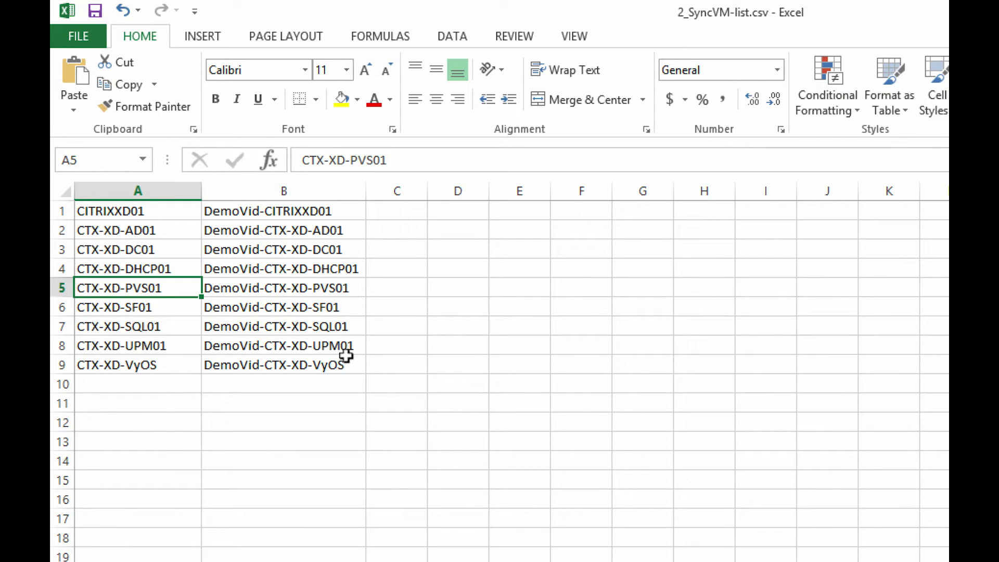
mouse_move(184, 223)
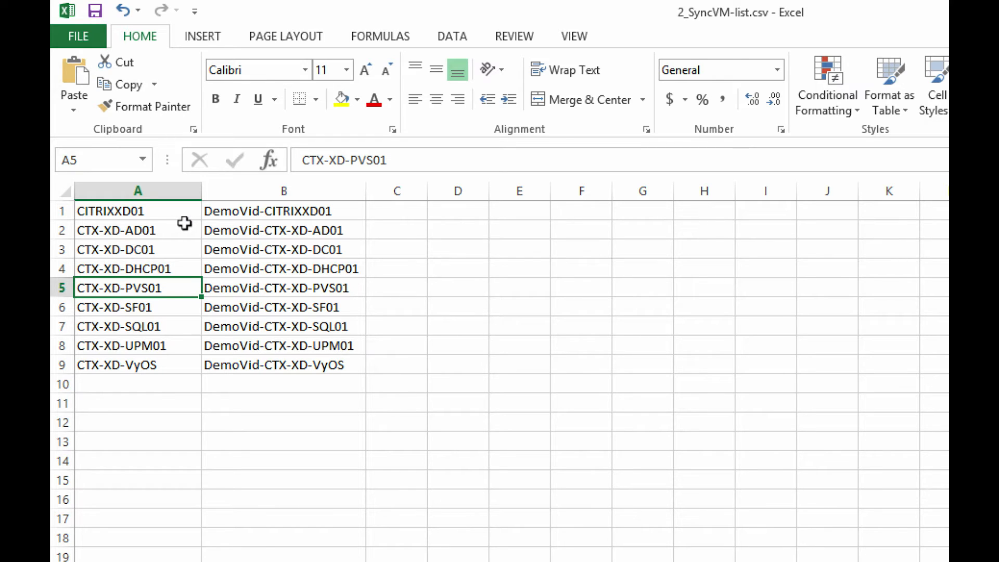
mouse_move(180, 233)
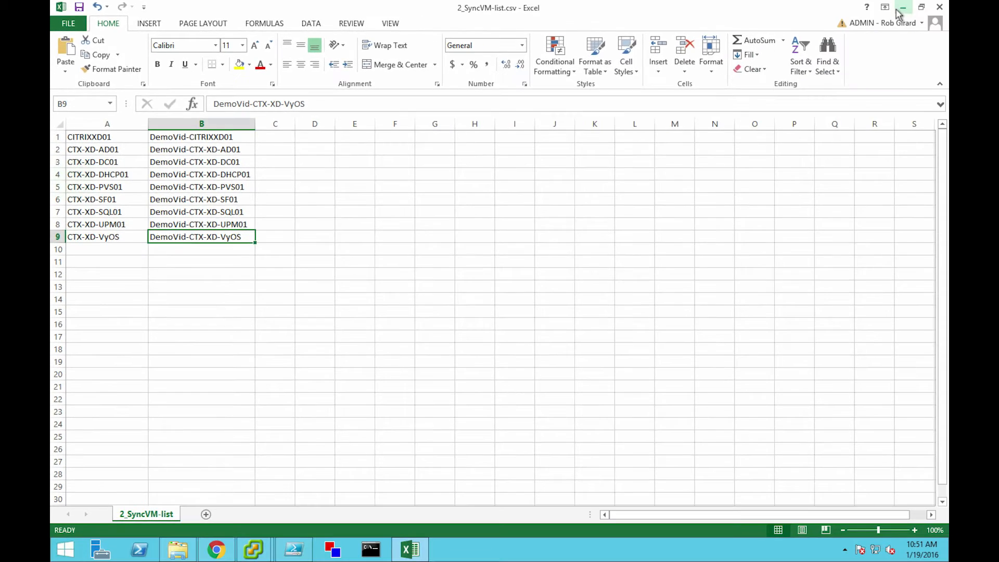
left_click(294, 548)
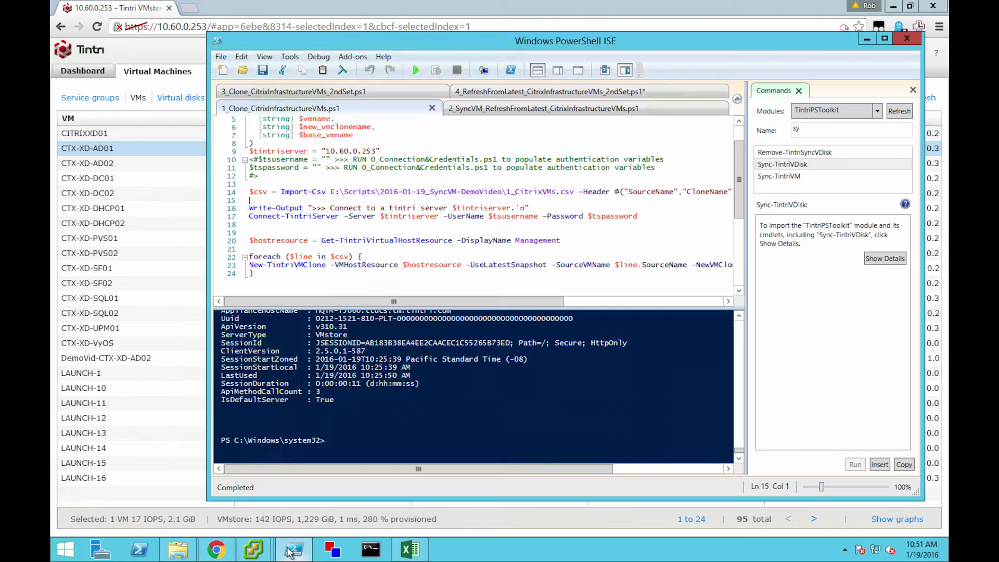
Run the clone script, enter the Tintri server password, and switch to vSphere Client
left_click(85, 133)
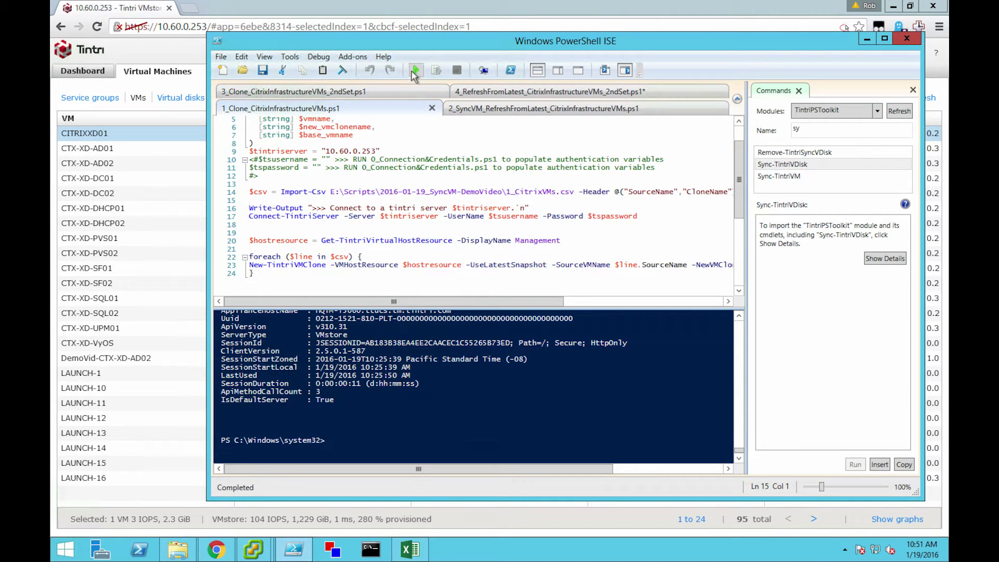
left_click(415, 70)
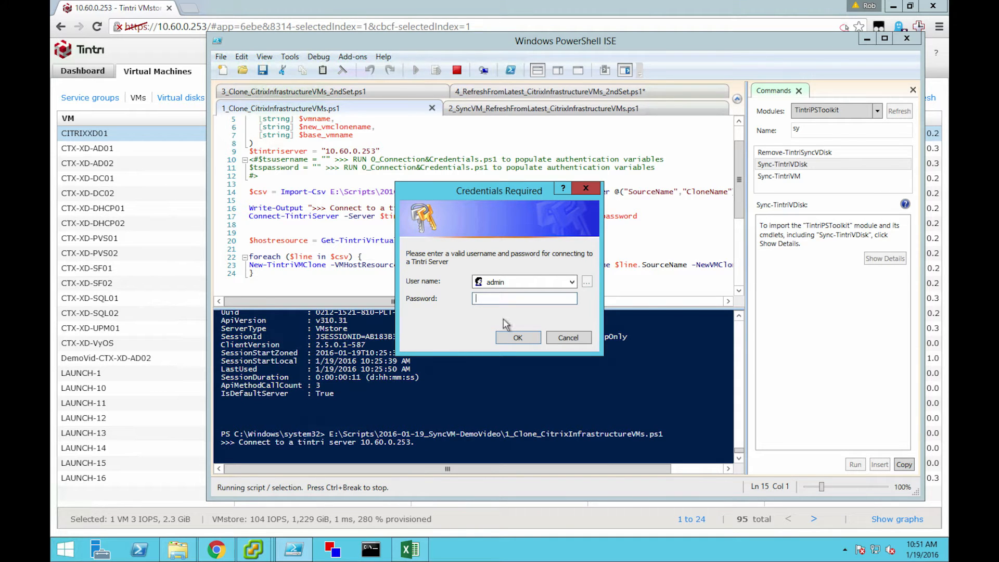
type("password")
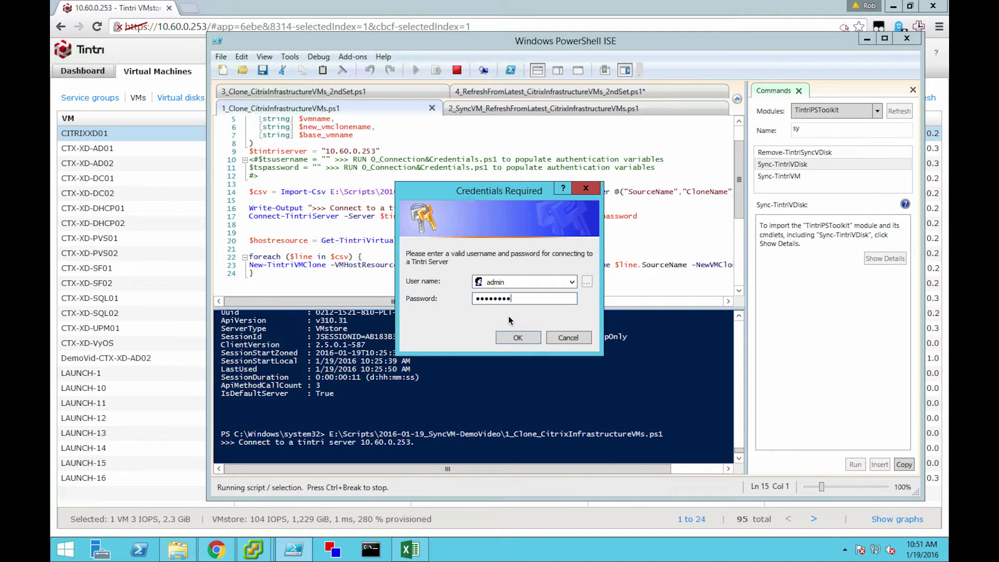
left_click(517, 337)
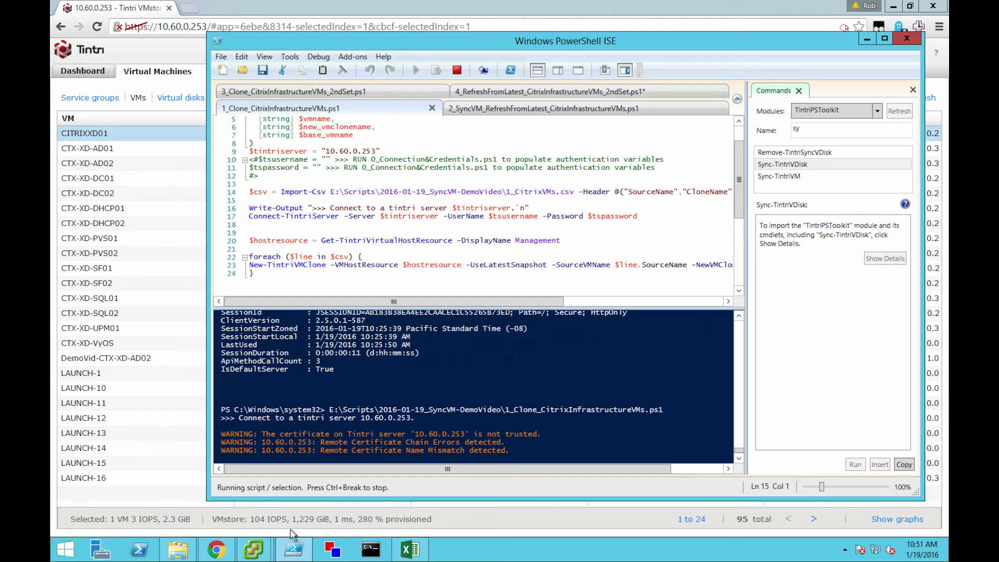
mouse_move(252, 549)
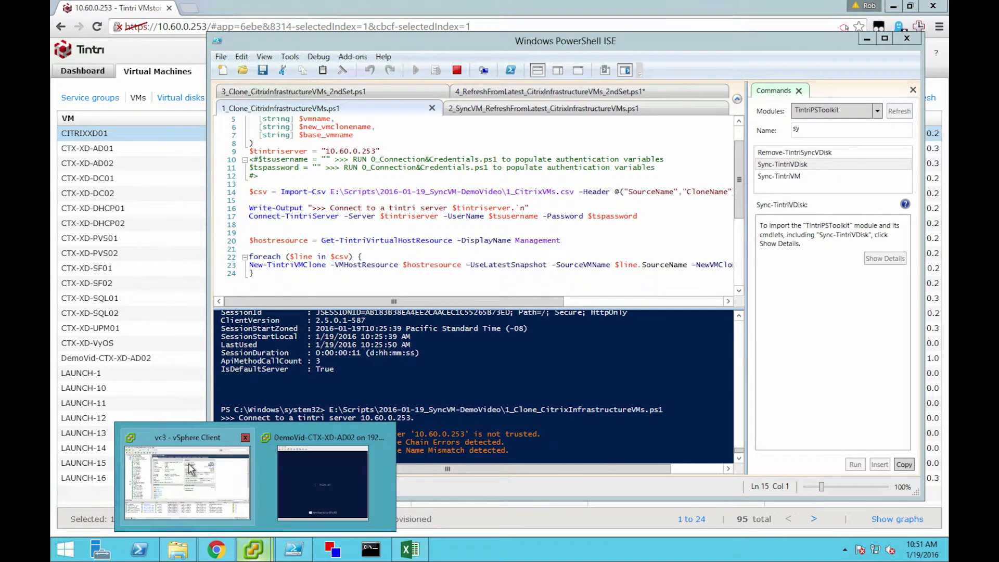
left_click(185, 480)
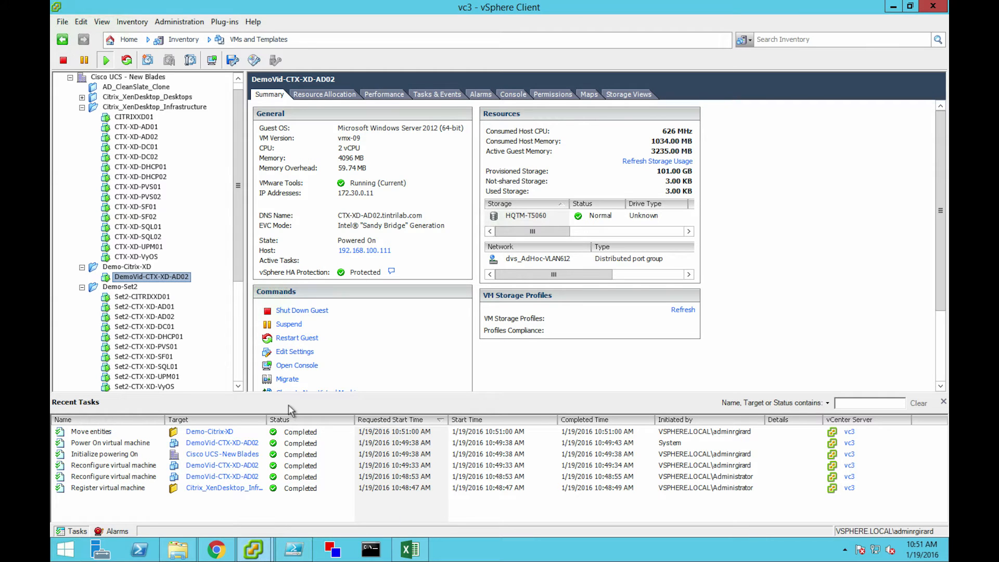
mouse_move(183, 433)
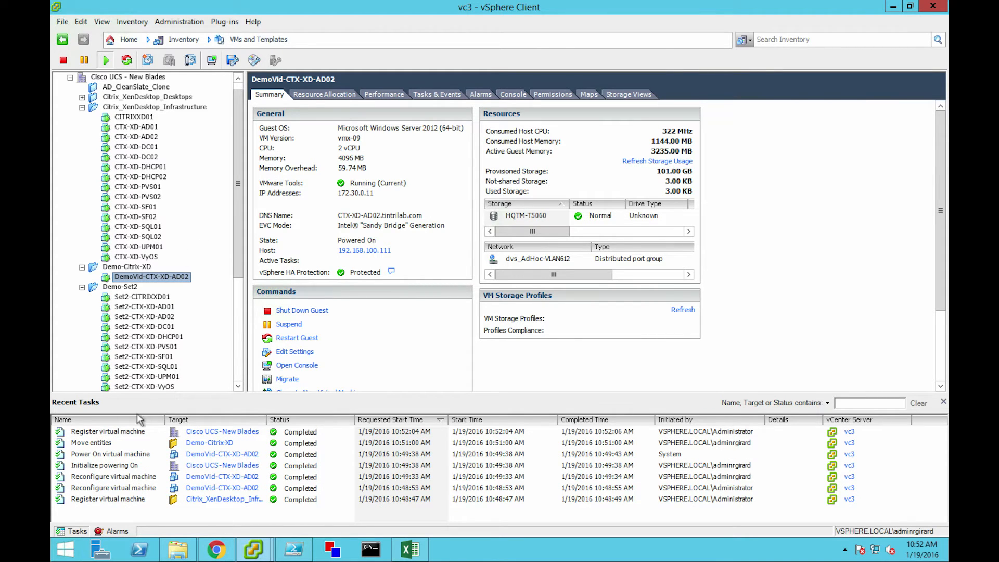
Select a Register virtual machine task for the DemoVid clones in Recent Tasks
left_click(108, 431)
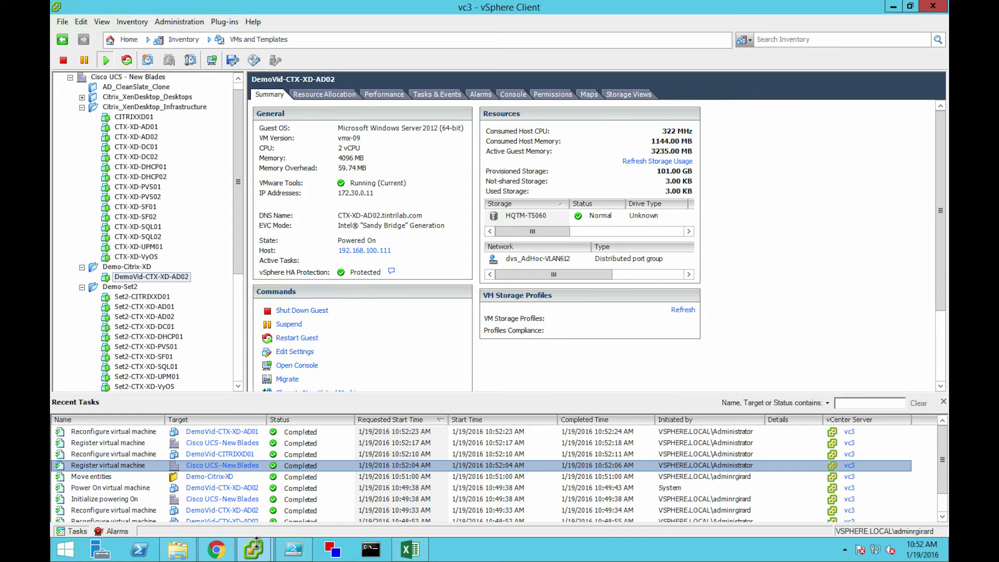
mouse_move(254, 548)
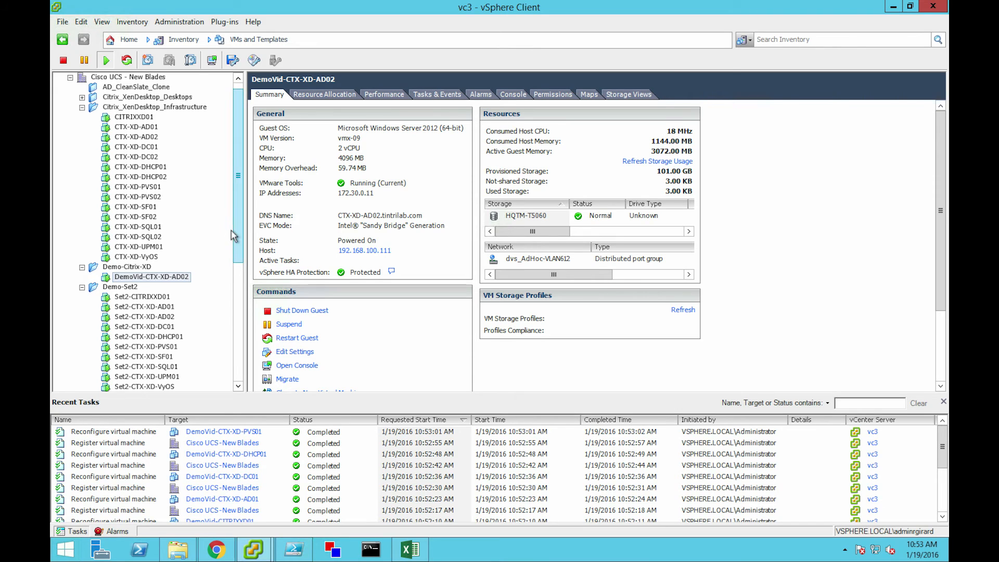
Scroll the VMs and Templates tree to view the DemoVid clones through SQL01
scroll("down", 3)
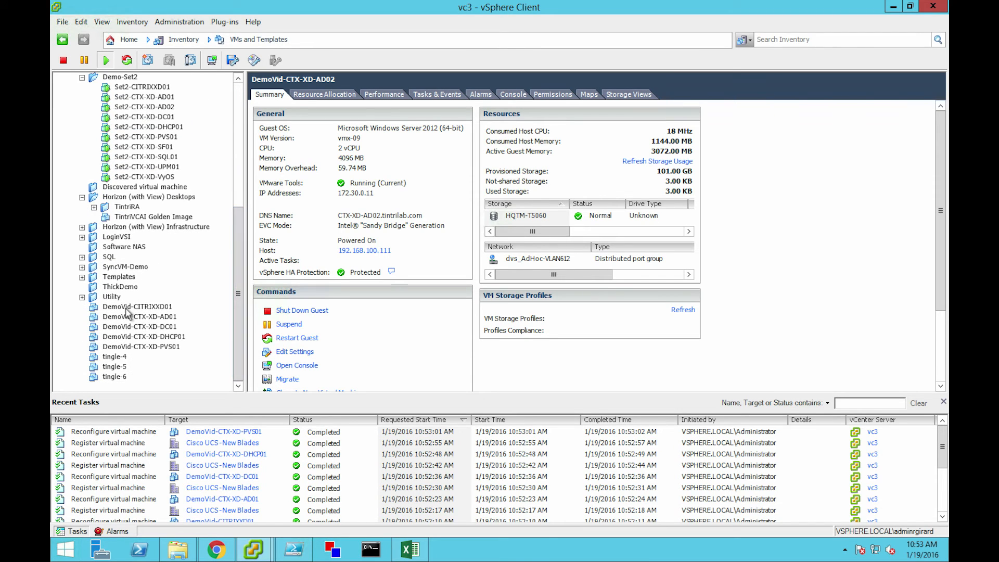
mouse_move(140, 355)
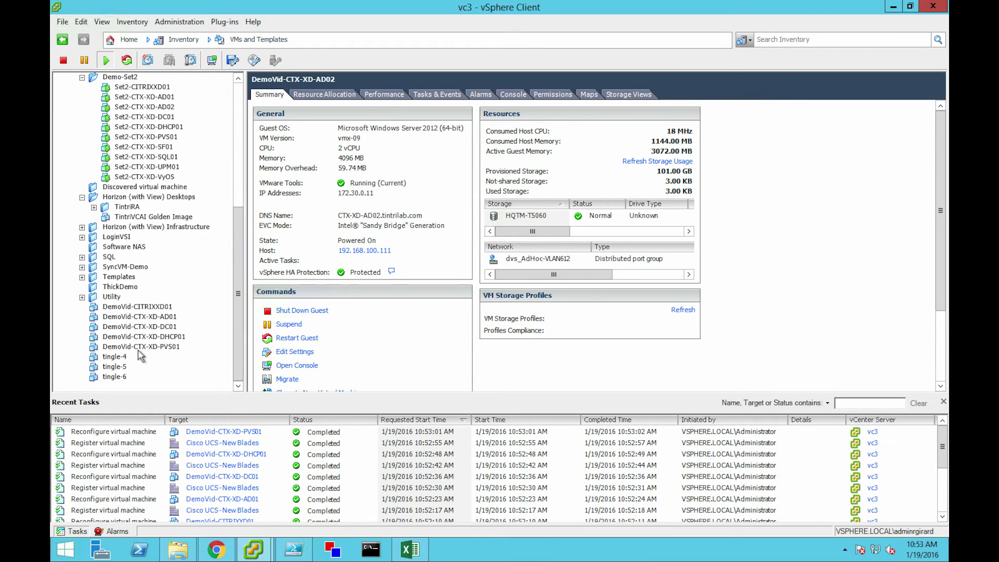
scroll("up", 3)
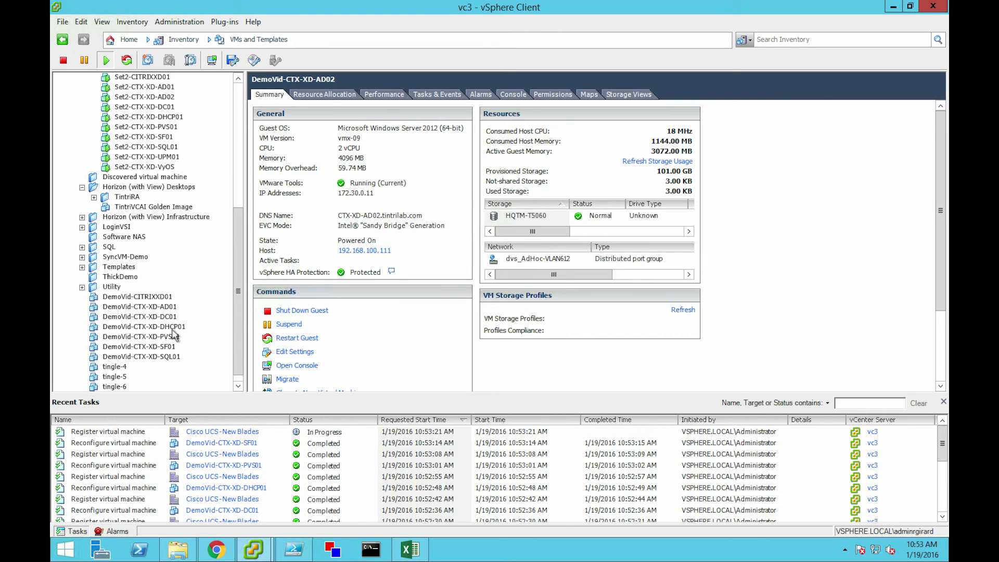
mouse_move(187, 369)
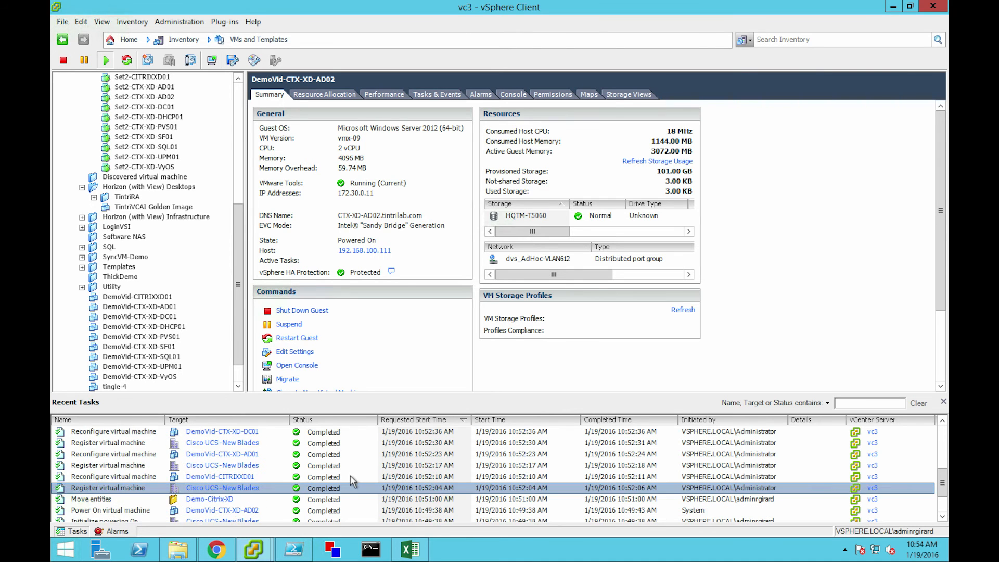
Scroll Recent Tasks and select an earlier Register virtual machine task
scroll("down", 3)
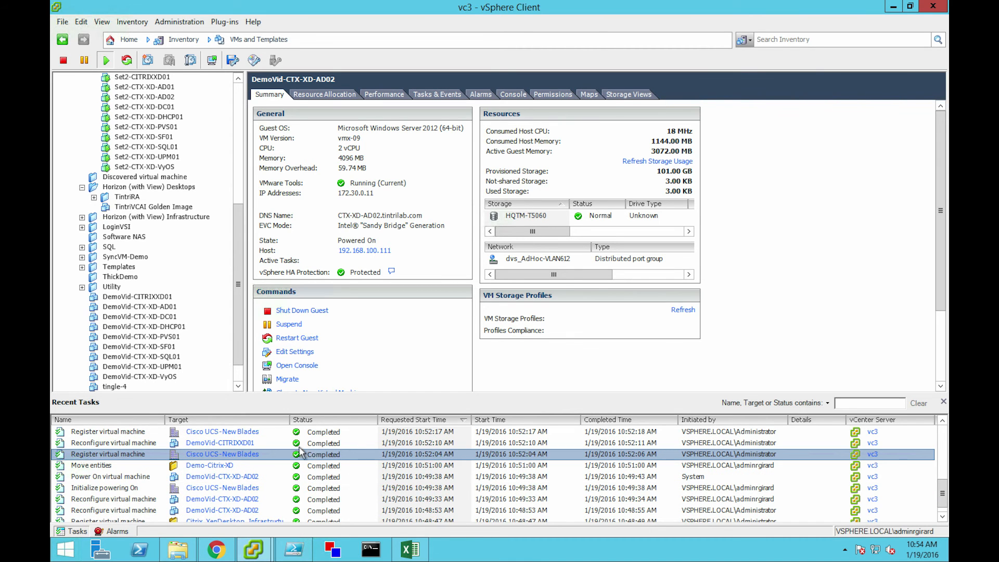
left_click(113, 443)
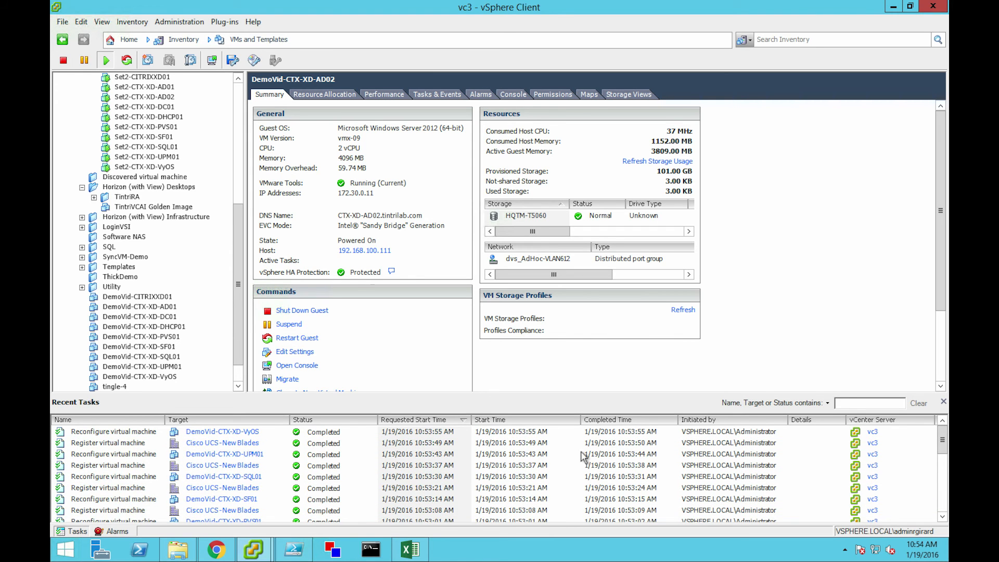
mouse_move(223, 346)
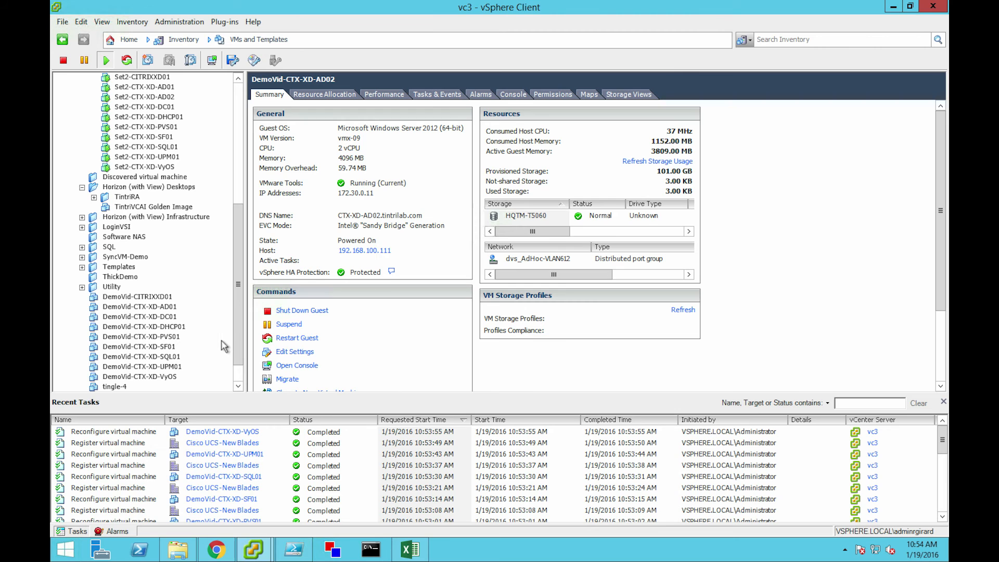
mouse_move(190, 331)
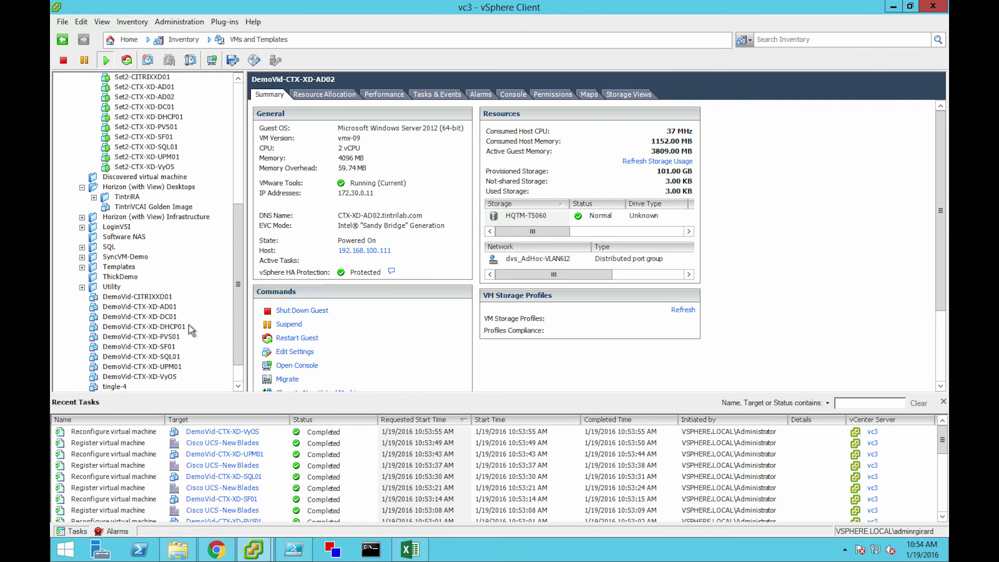
mouse_move(194, 322)
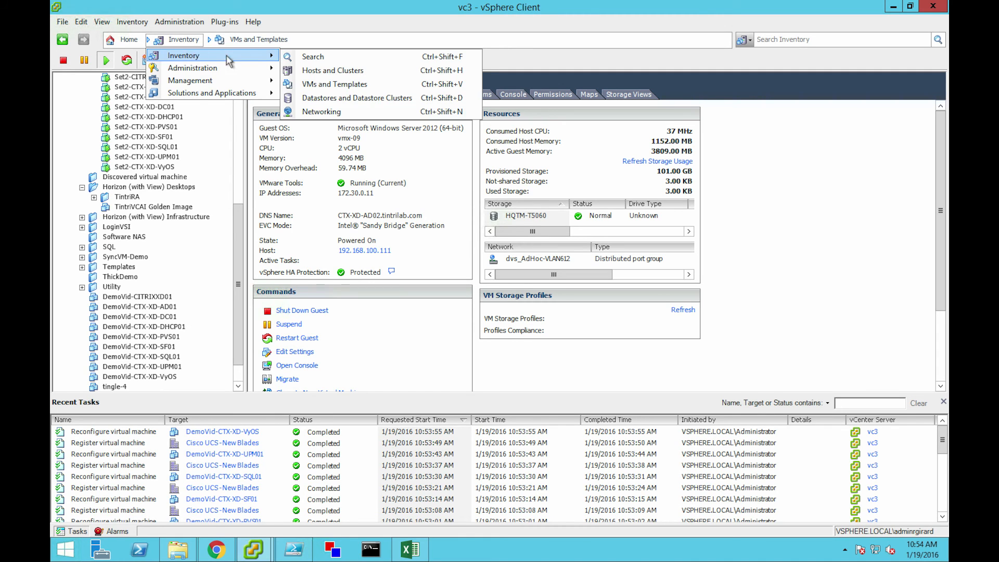
mouse_move(321, 111)
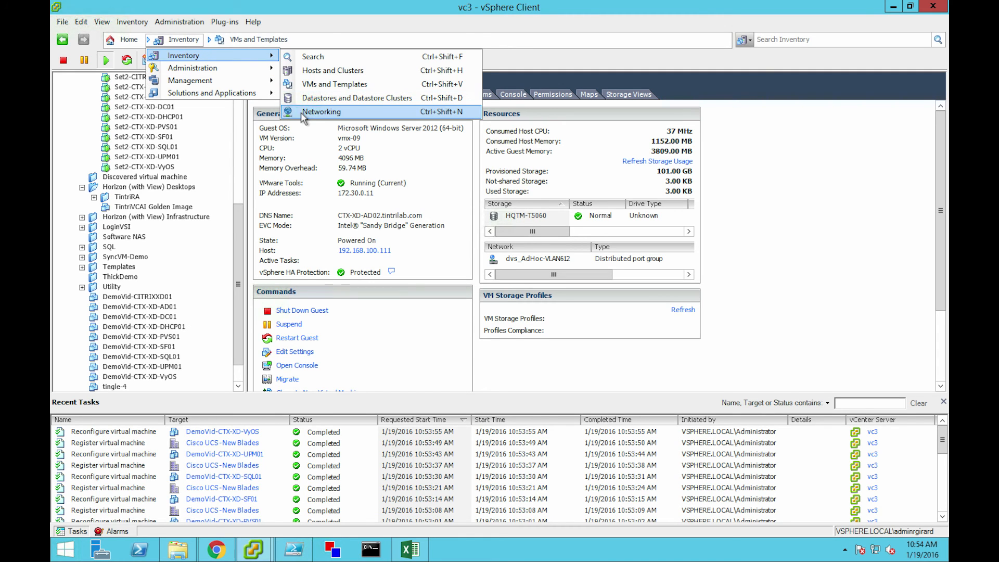